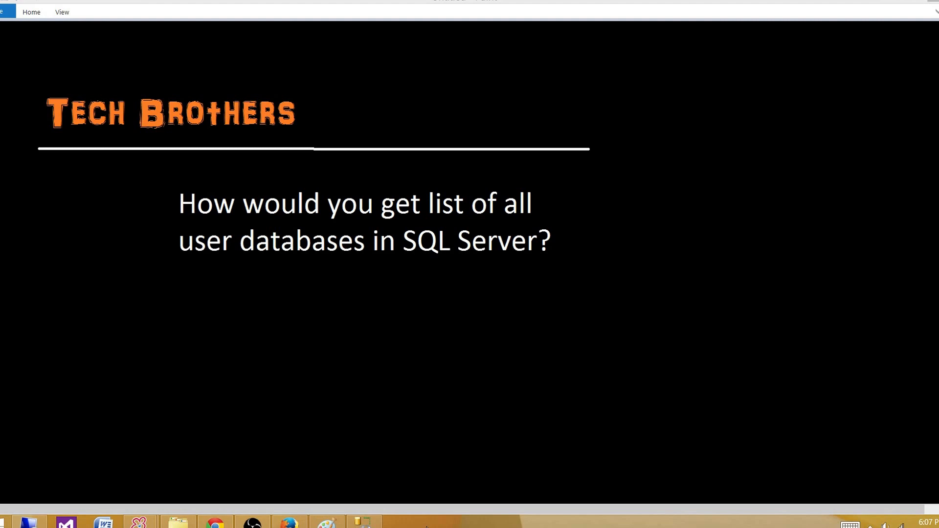
- Replace 'Sales' in the DISK path and NAME option with '+name+' concatenation
left_click(363, 522)
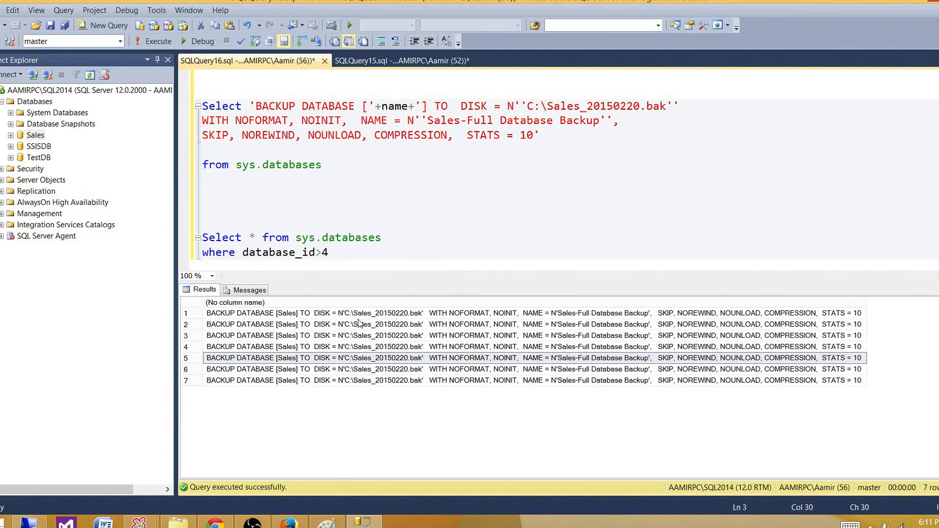
type("'+name+'")
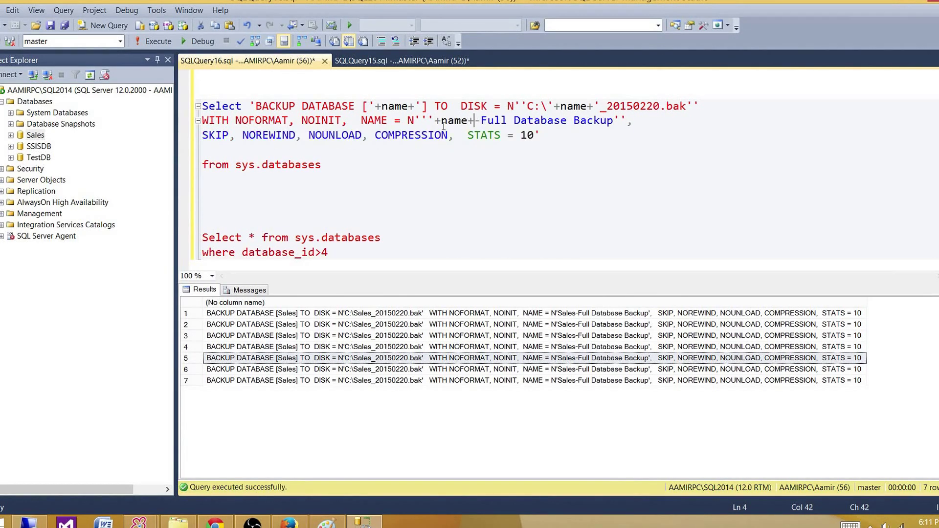